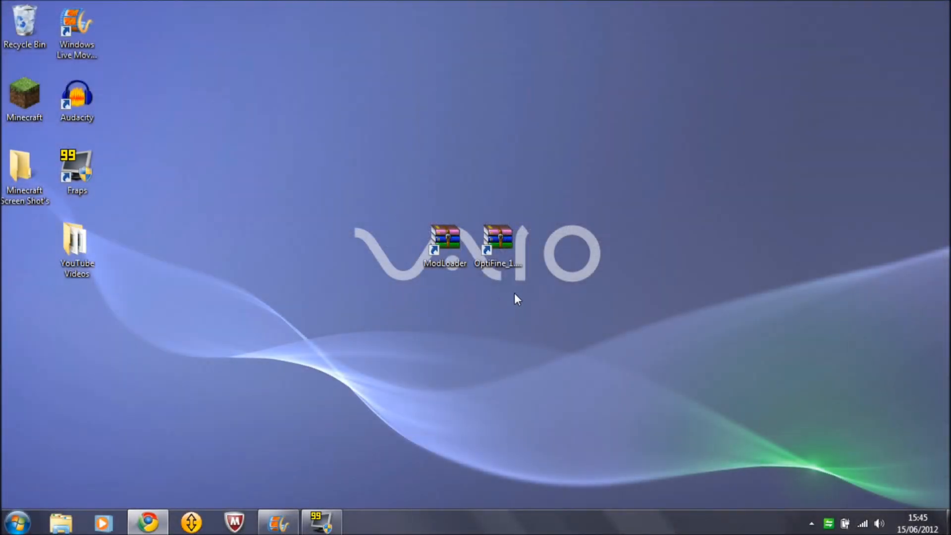
Switch to the Risugami's Mods thread and scroll down to ModLoader 1.2.5's download links
{"action": "left_click", "coordinate": [497, 243]}
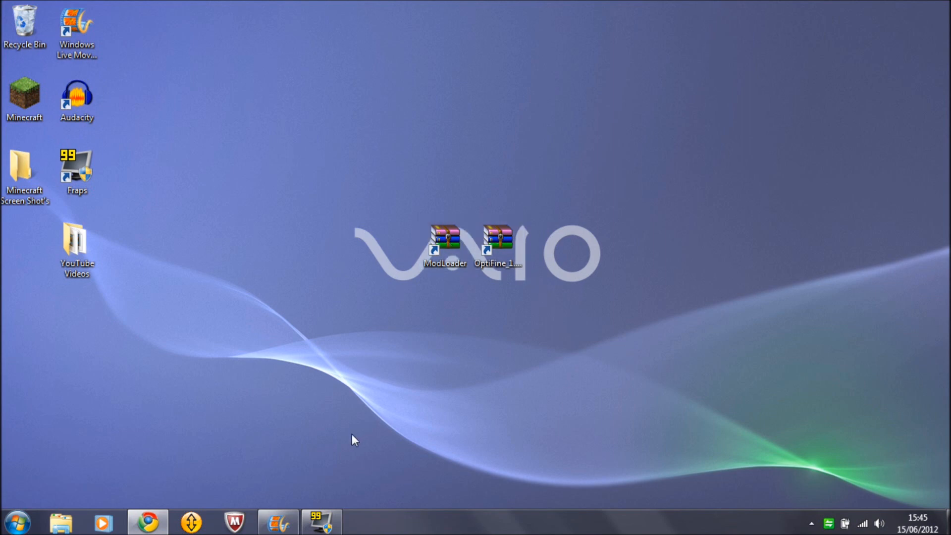
{"action": "mouse_move", "coordinate": [226, 470]}
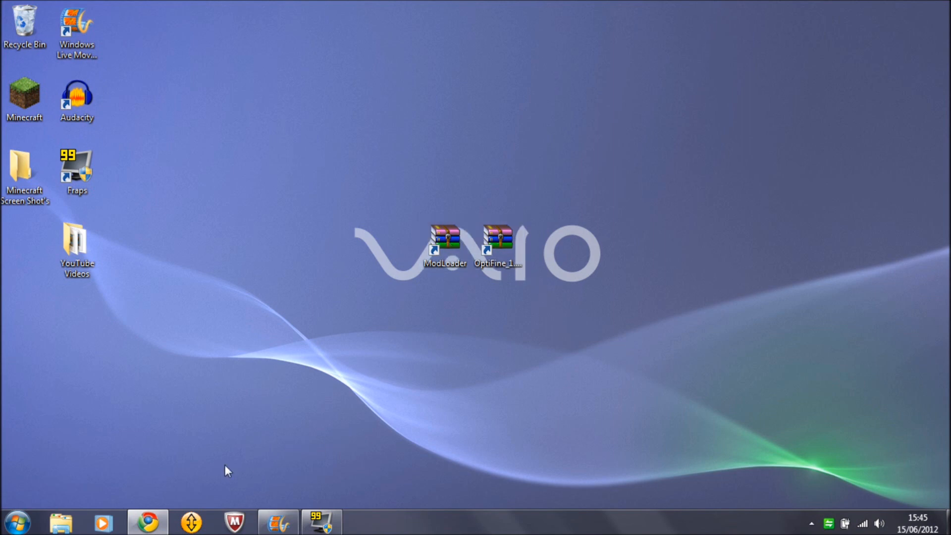
{"action": "left_click", "coordinate": [147, 522]}
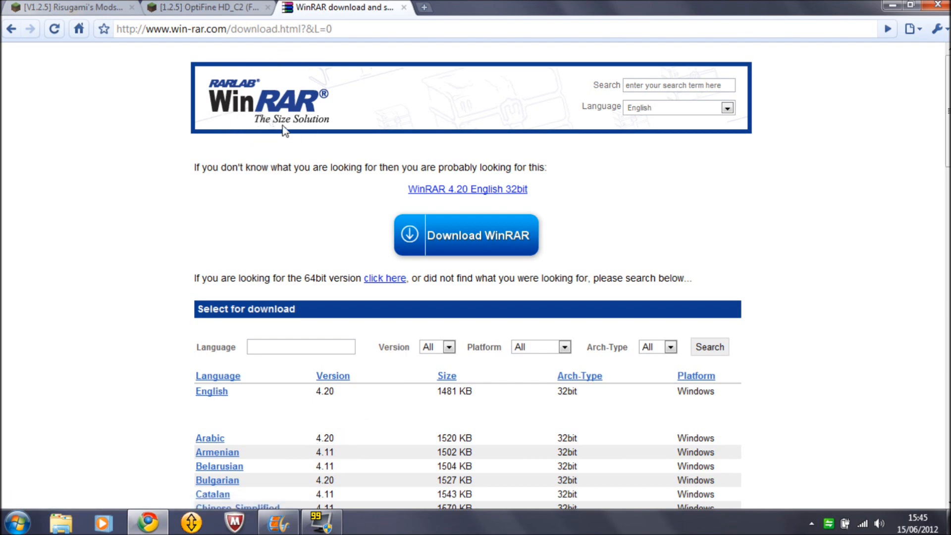
{"action": "mouse_move", "coordinate": [449, 244]}
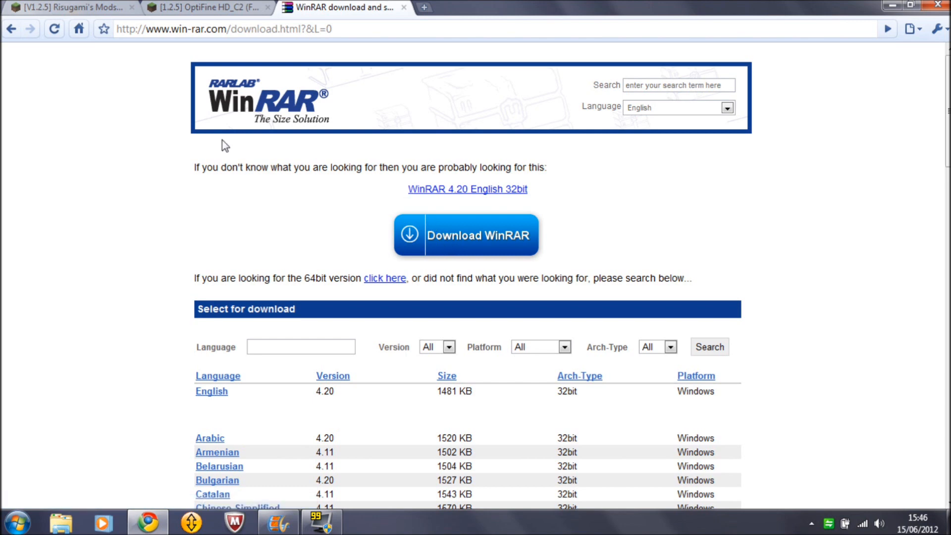
{"action": "left_click", "coordinate": [67, 8]}
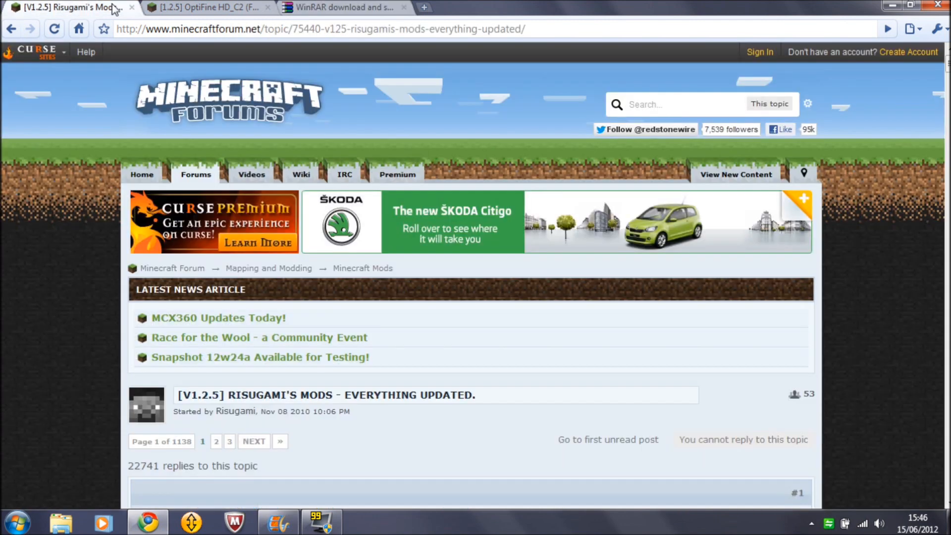
{"action": "mouse_move", "coordinate": [69, 8]}
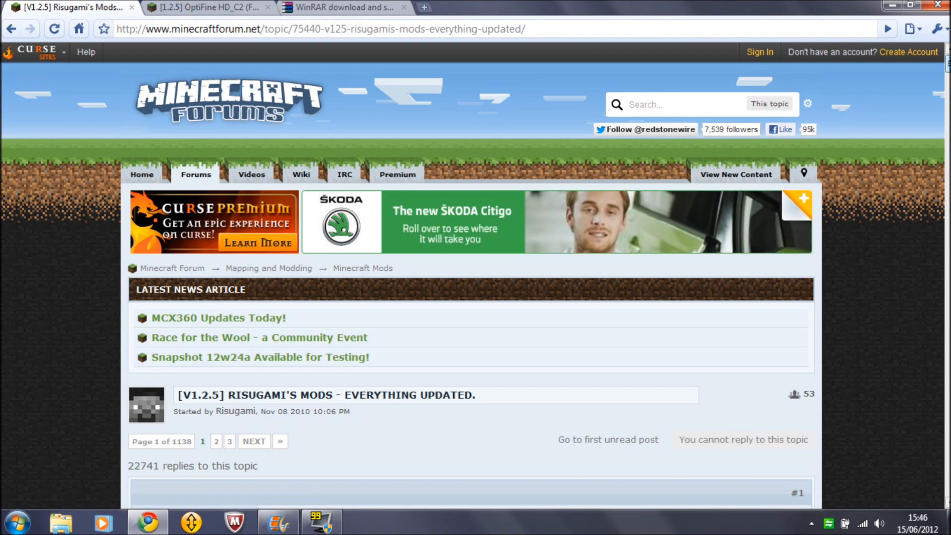
{"action": "scroll", "scroll_direction": "down", "scroll_amount": 3}
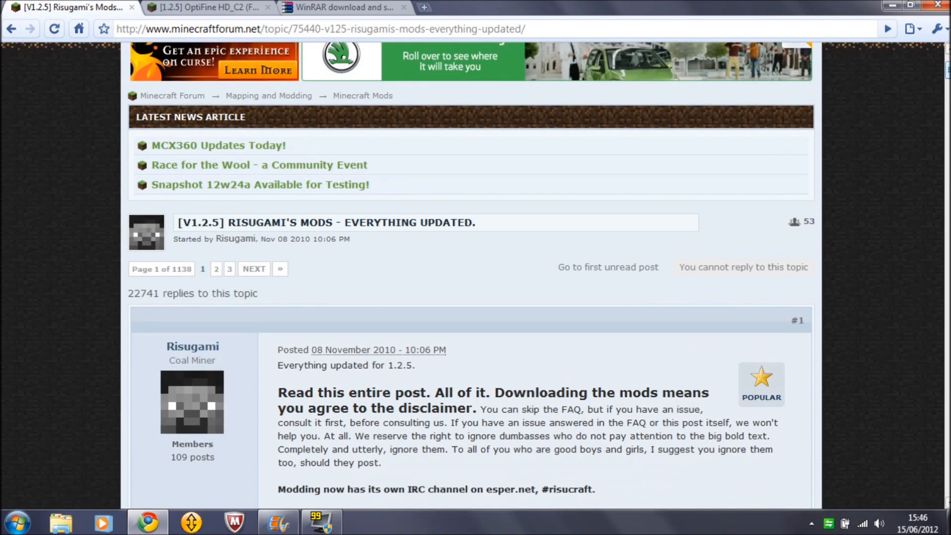
{"action": "scroll", "scroll_direction": "down", "scroll_amount": 3}
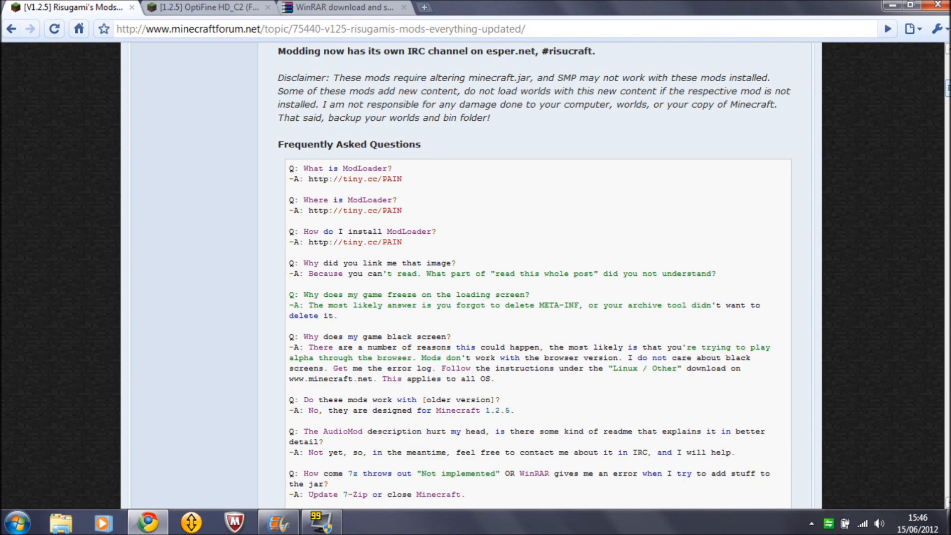
{"action": "scroll", "scroll_direction": "down", "scroll_amount": 3}
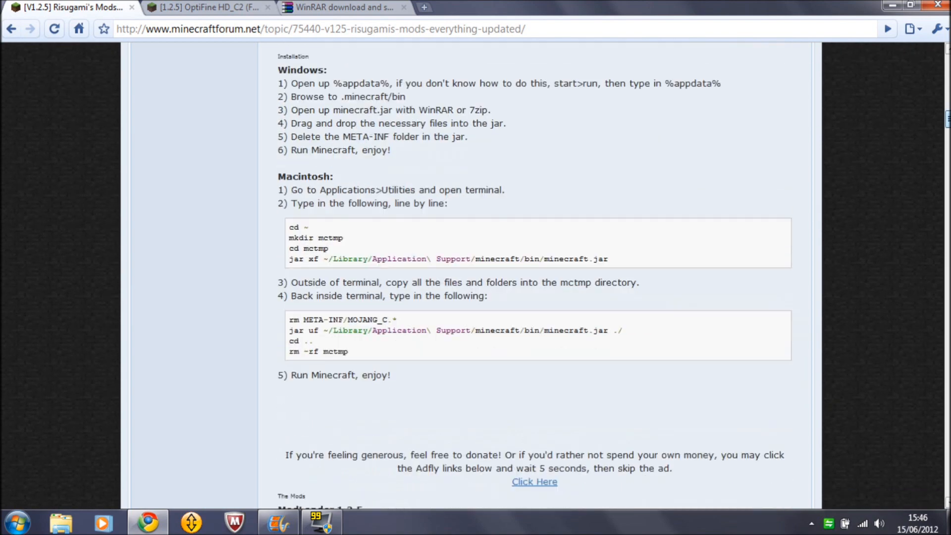
{"action": "scroll", "scroll_direction": "down", "scroll_amount": 3}
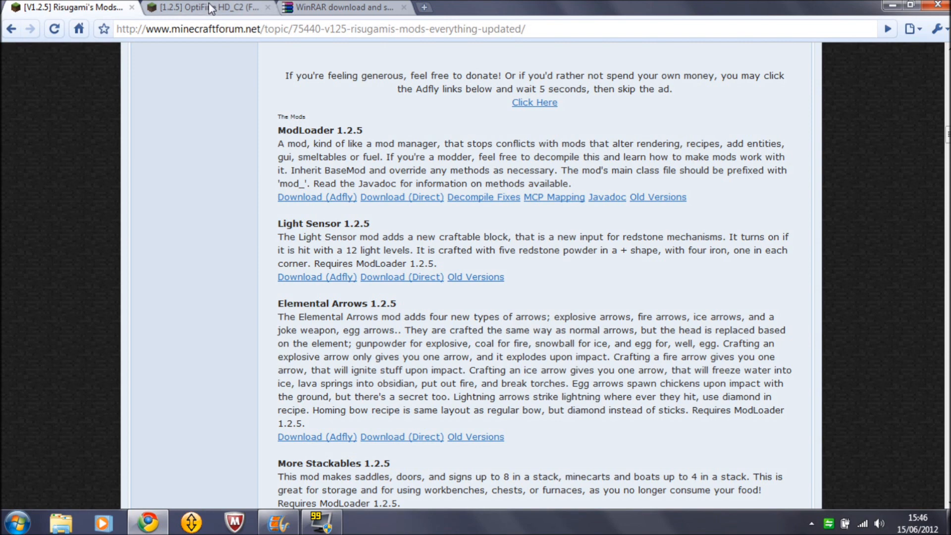
Browse the OptiFine HD_C2 thread to its editions and highlight the HD C2 Smooth heading
{"action": "left_click", "coordinate": [207, 7]}
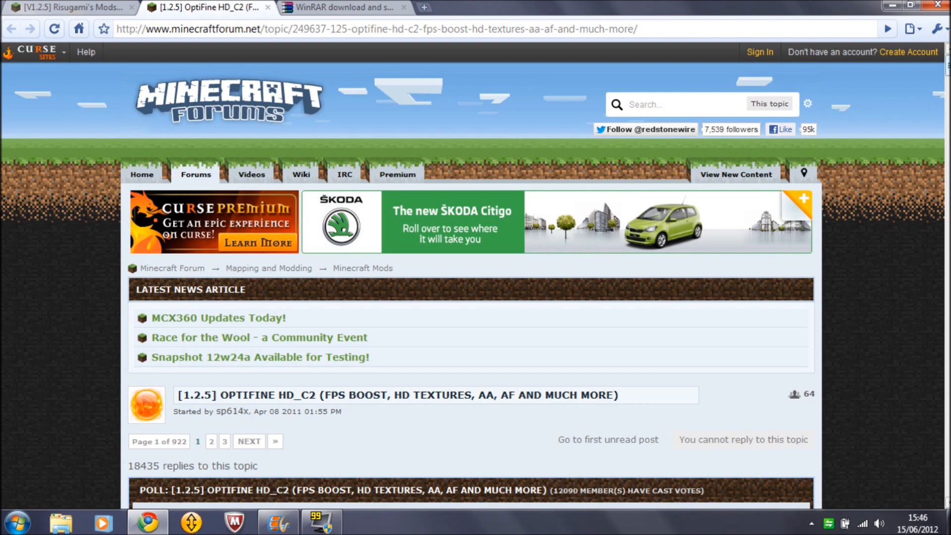
{"action": "scroll", "scroll_direction": "down", "scroll_amount": 3}
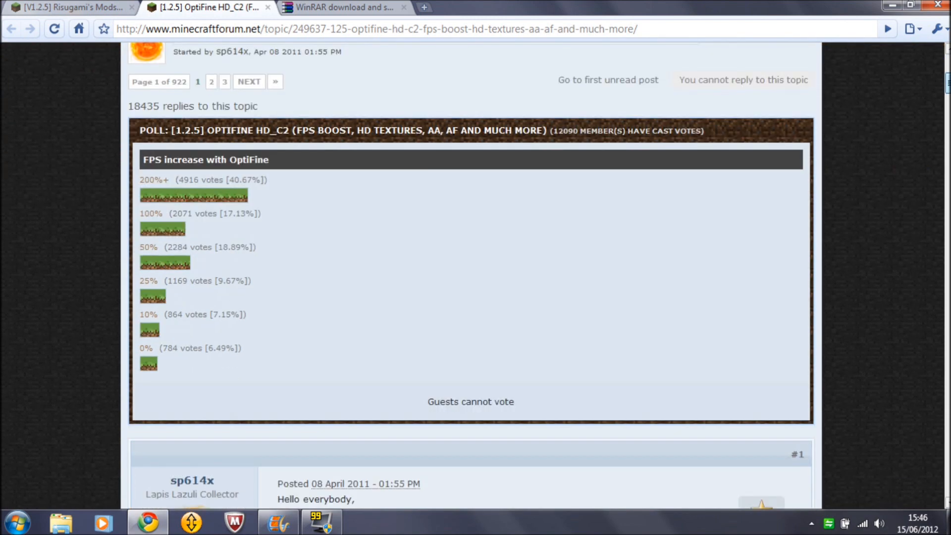
{"action": "scroll", "scroll_direction": "down", "scroll_amount": 3}
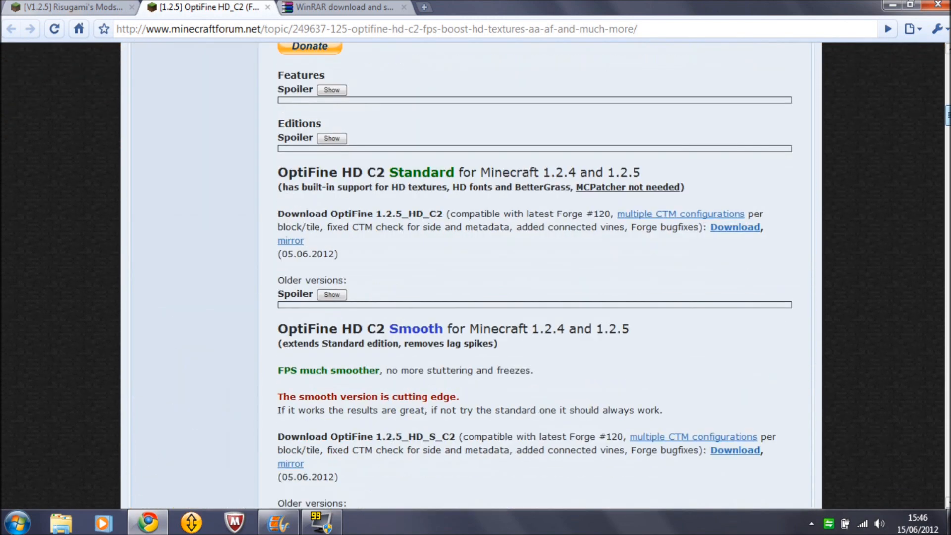
{"action": "scroll", "scroll_direction": "down", "scroll_amount": 3}
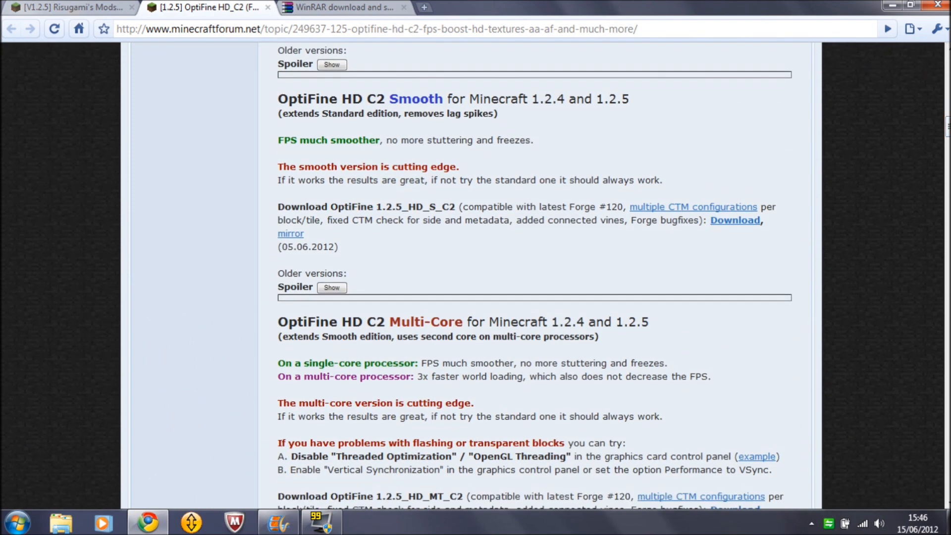
{"action": "left_click_drag", "start_coordinate": [278, 99], "coordinate": [397, 99]}
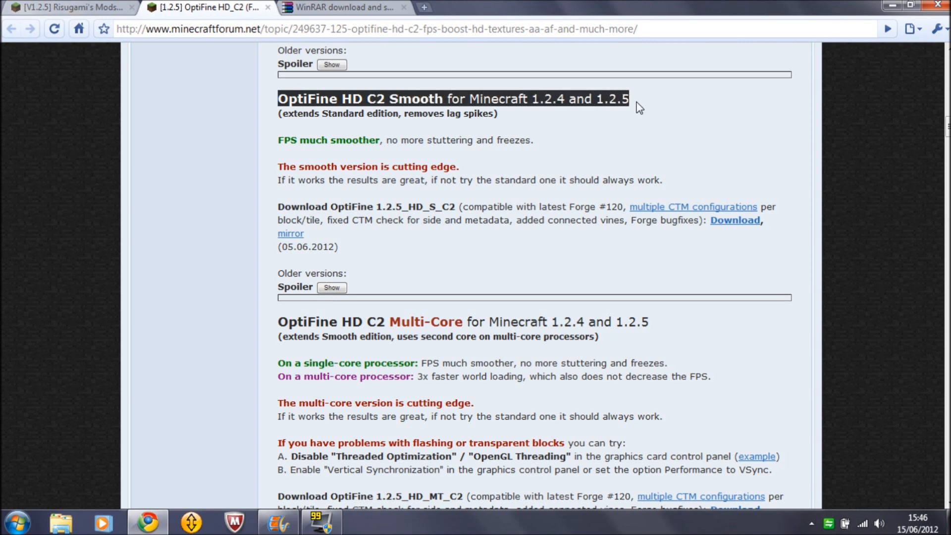
{"action": "mouse_move", "coordinate": [634, 114]}
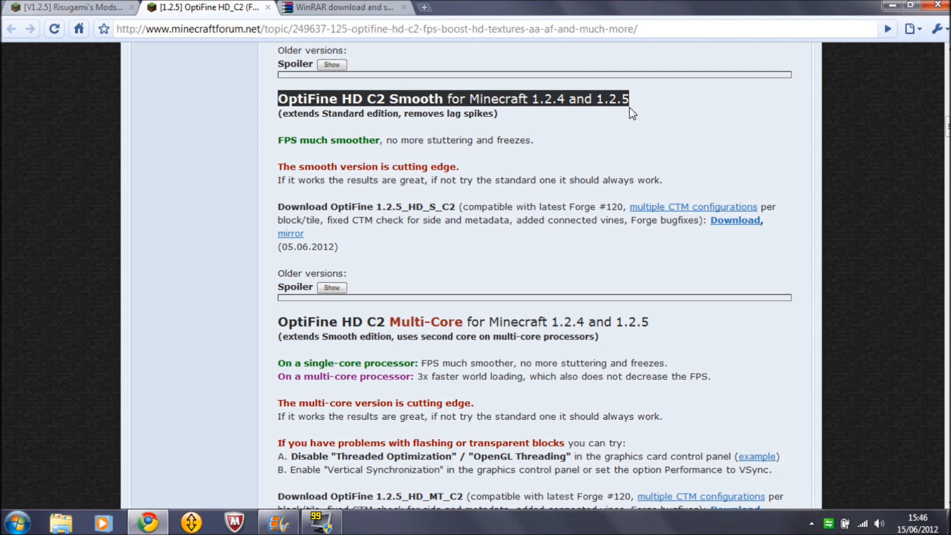
{"action": "left_click", "coordinate": [479, 84]}
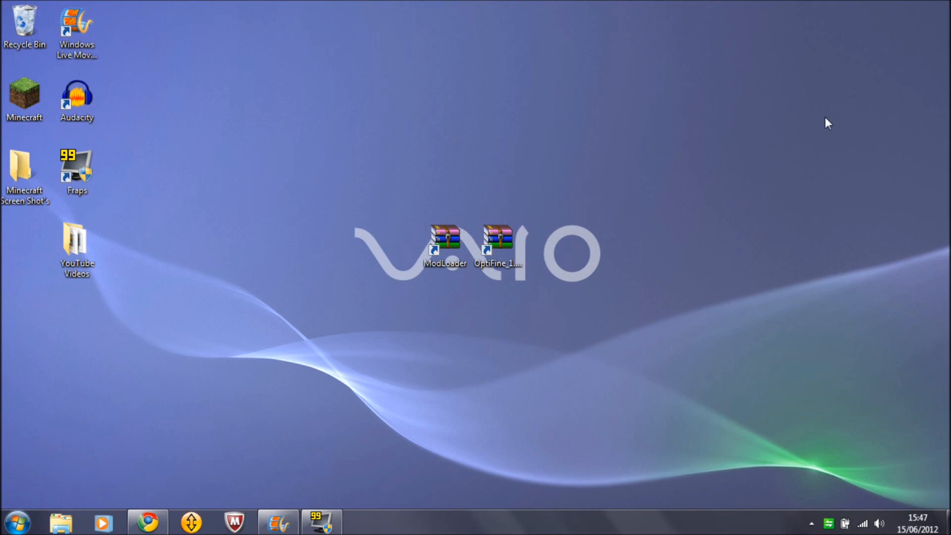
Search the Start menu for %appdata% to reach the AppData Roaming folder
{"action": "left_click", "coordinate": [444, 240]}
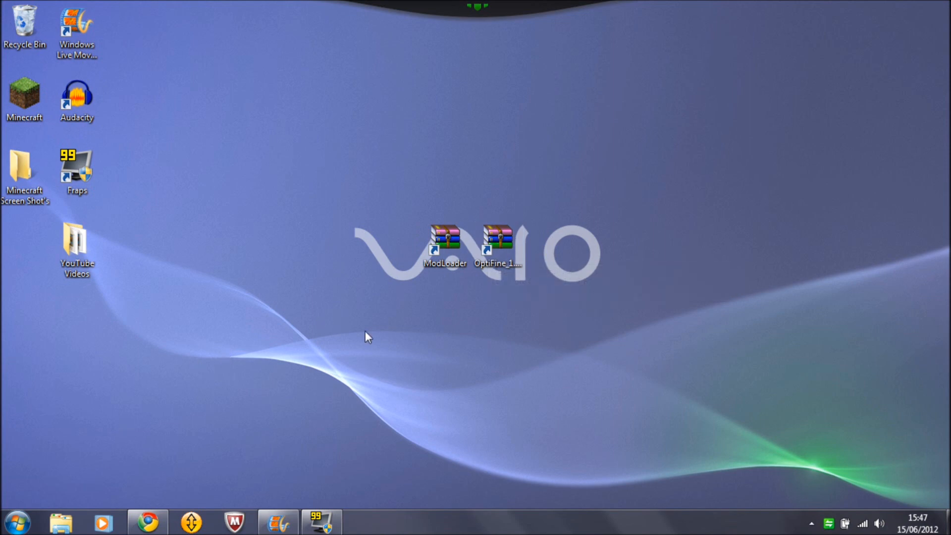
{"action": "mouse_move", "coordinate": [15, 483]}
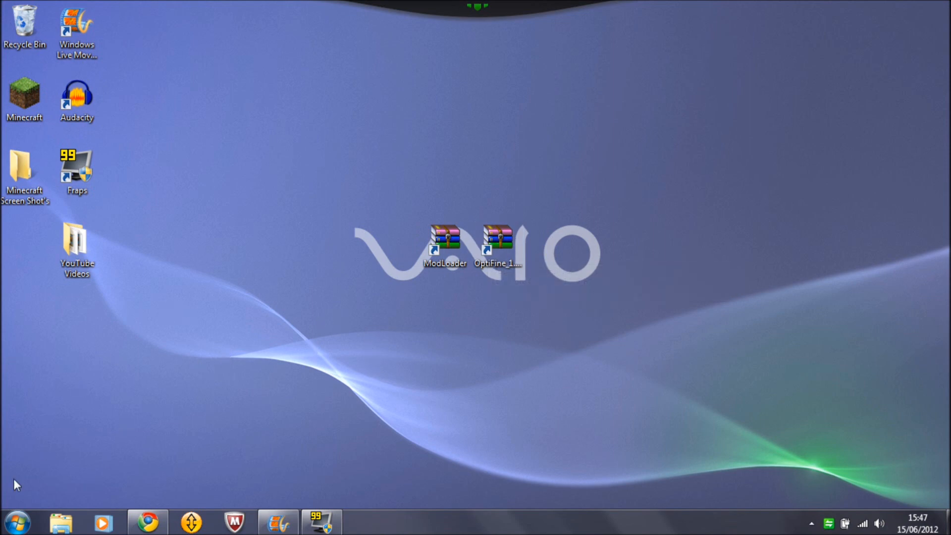
{"action": "left_click", "coordinate": [17, 522]}
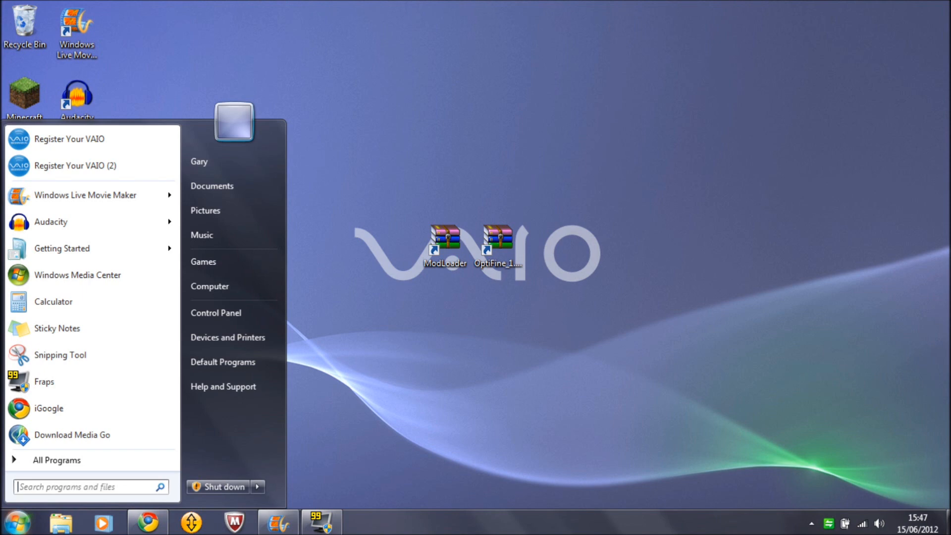
{"action": "type", "text": "%"}
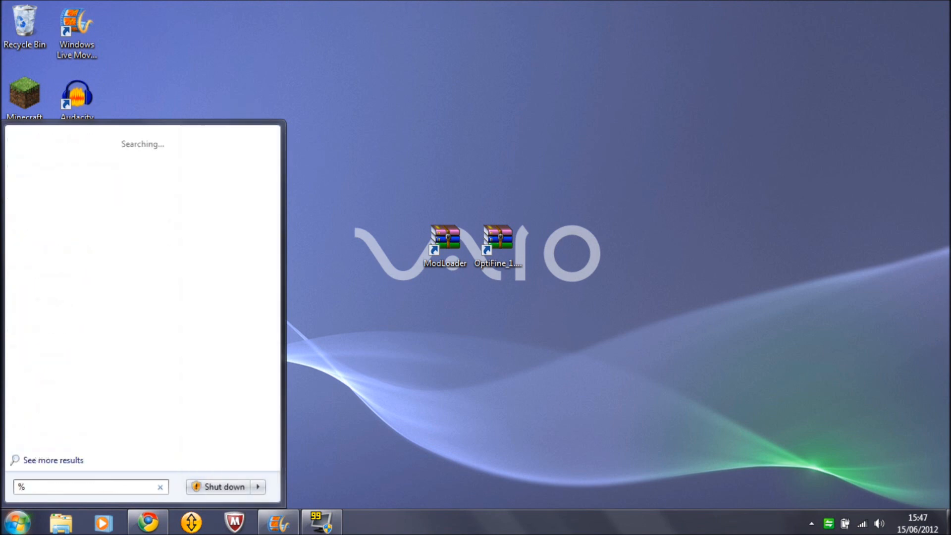
{"action": "type", "text": "appda"}
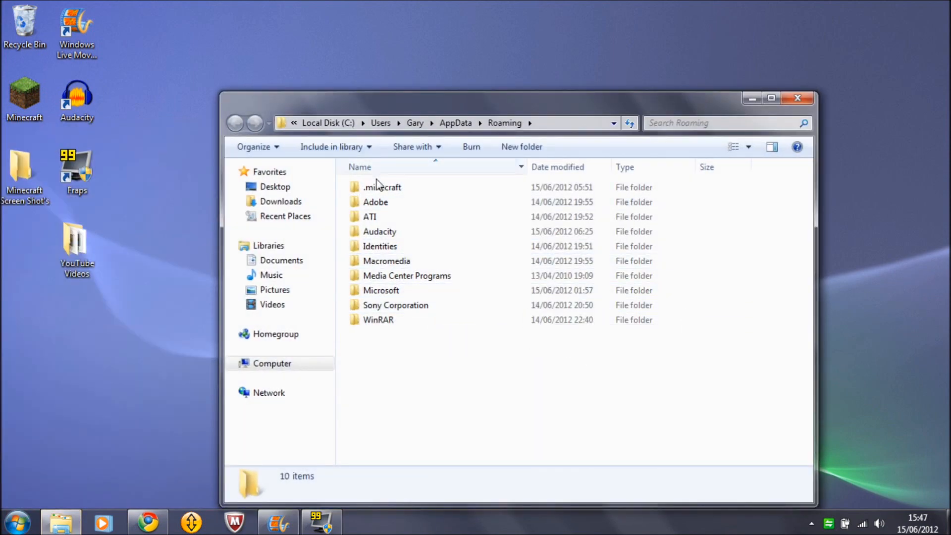
Go into .minecraft, then bin, and bring up minecraft.jar's context menu
{"action": "double_click", "coordinate": [382, 186]}
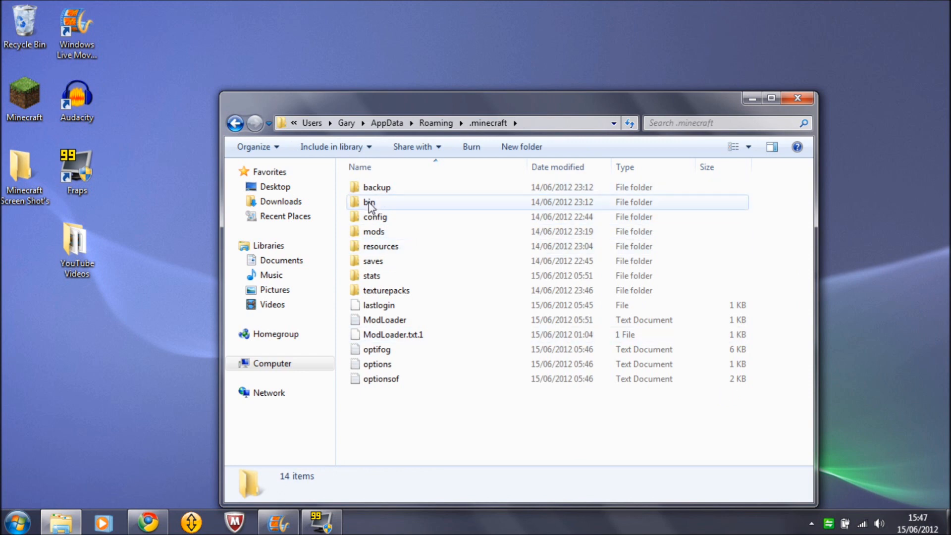
{"action": "double_click", "coordinate": [369, 202]}
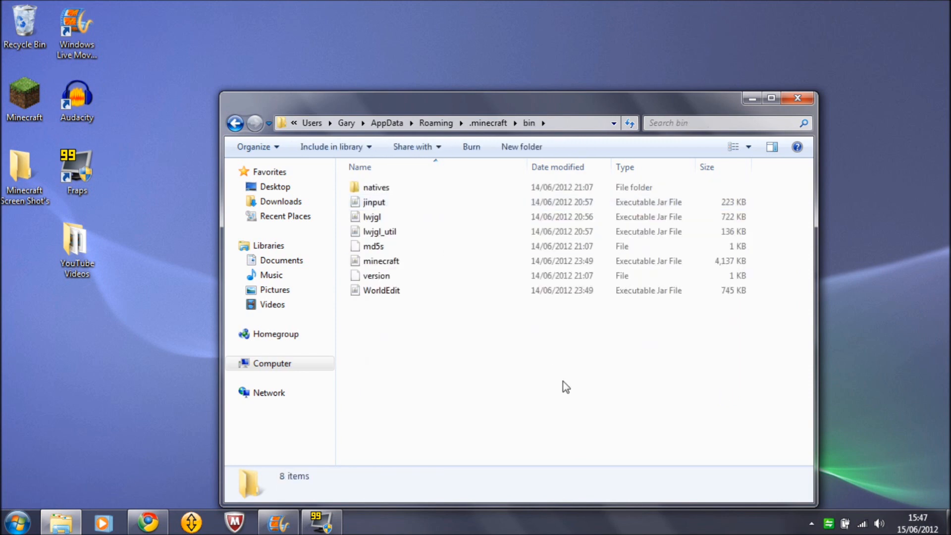
{"action": "left_click", "coordinate": [381, 261]}
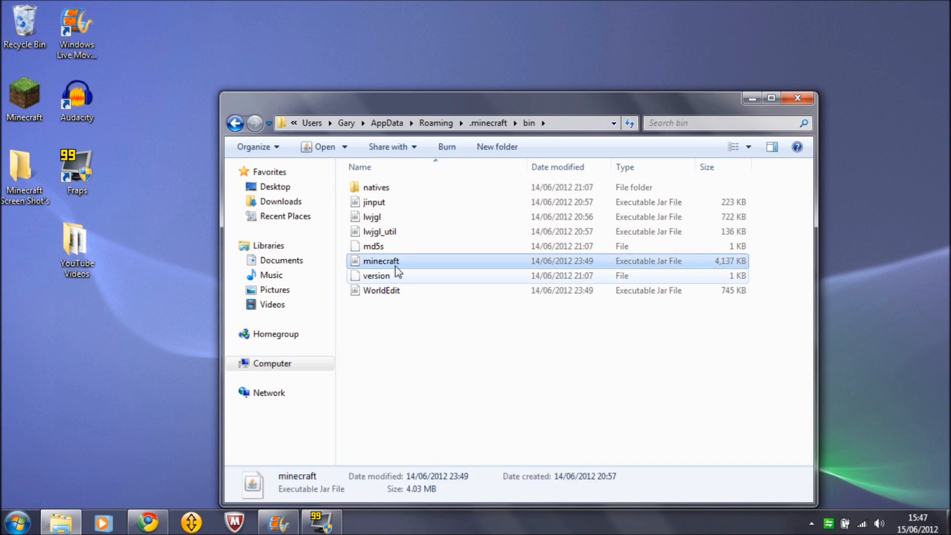
{"action": "mouse_move", "coordinate": [397, 264]}
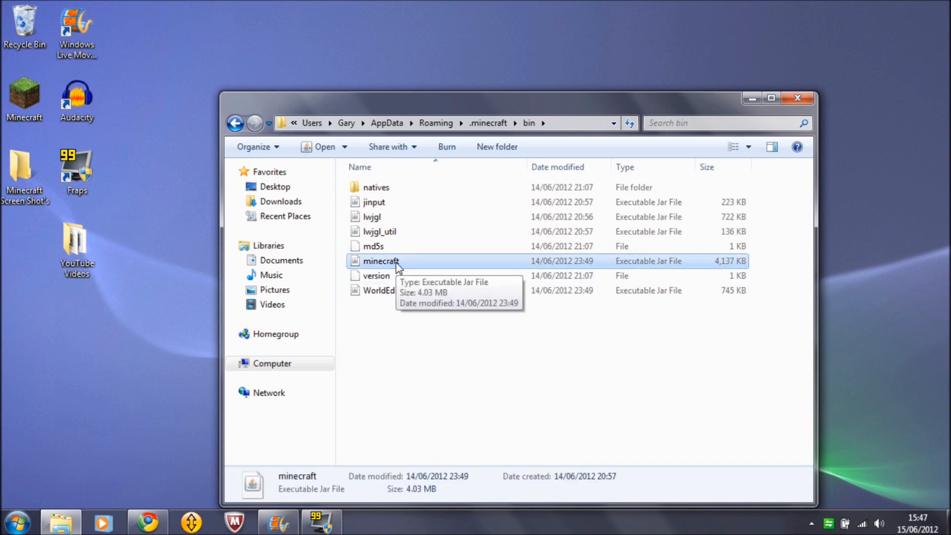
{"action": "right_click", "coordinate": [380, 262]}
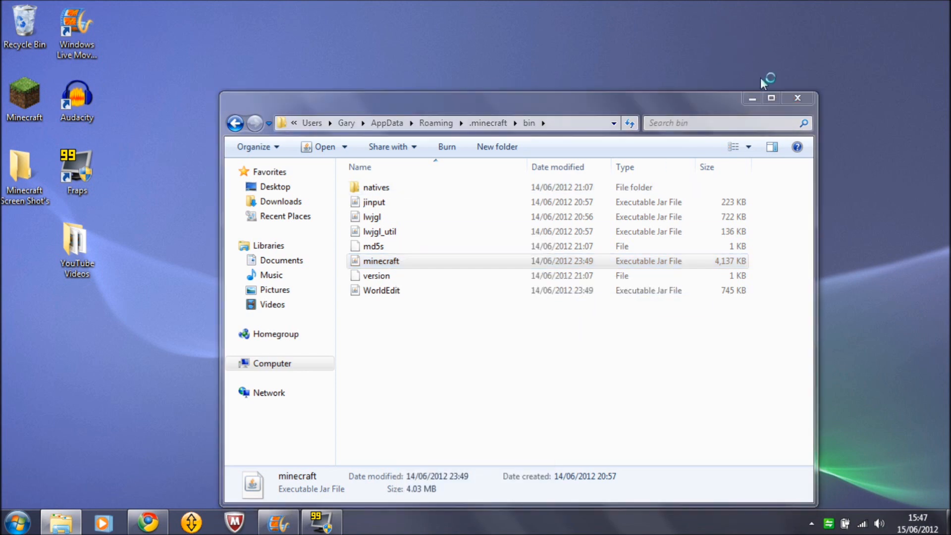
Open minecraft.jar in WinRAR, copy all ModLoader files into it, and close ModLoader
{"action": "double_click", "coordinate": [382, 261]}
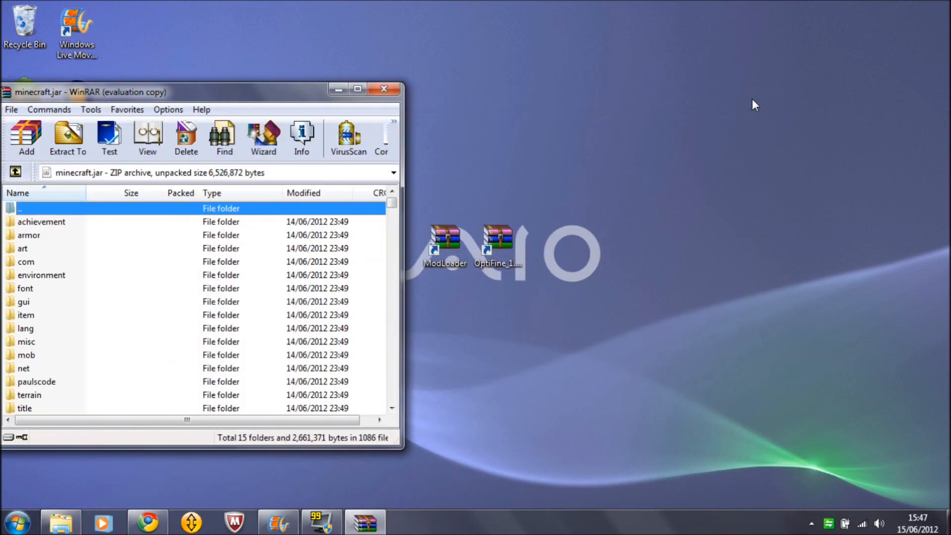
{"action": "mouse_move", "coordinate": [413, 44]}
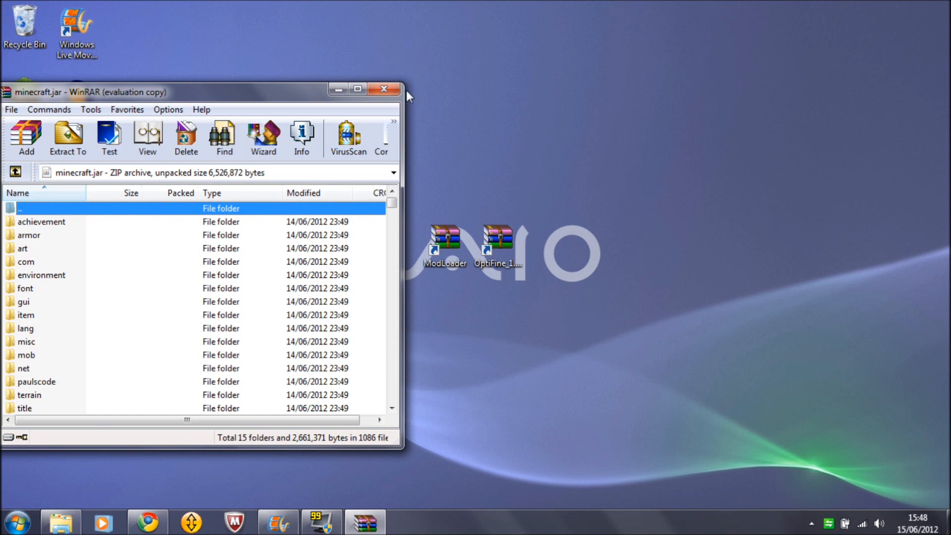
{"action": "mouse_move", "coordinate": [493, 93]}
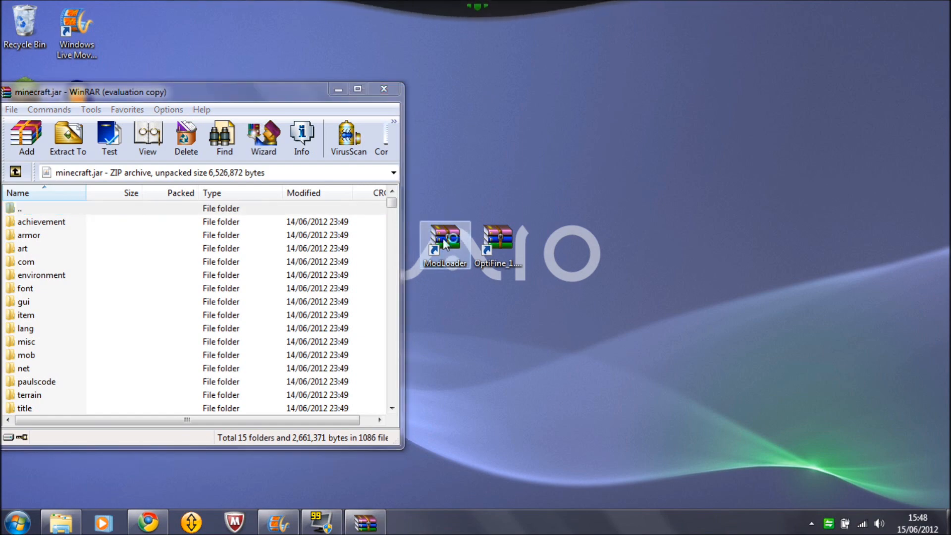
{"action": "double_click", "coordinate": [445, 237]}
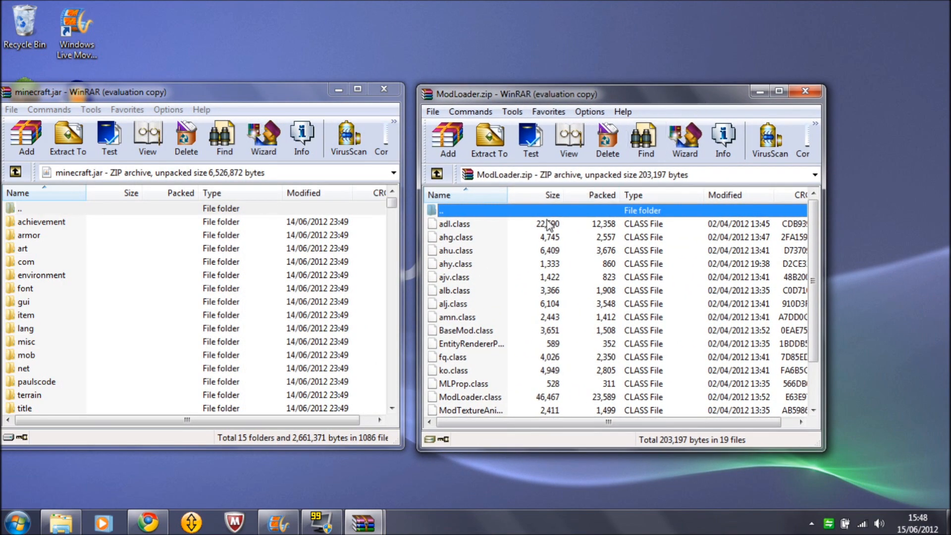
{"action": "left_click", "coordinate": [454, 224]}
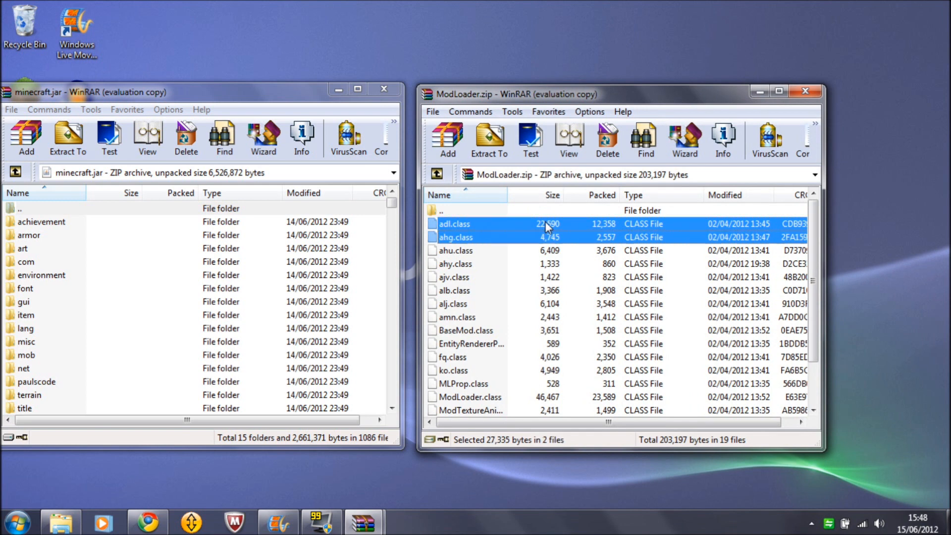
{"action": "key", "text": "ctrl+a"}
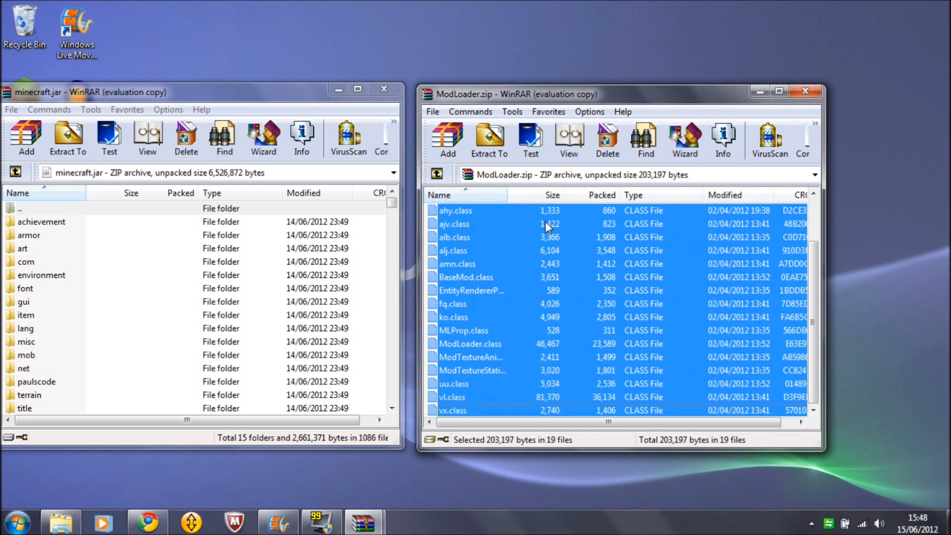
{"action": "mouse_move", "coordinate": [428, 286]}
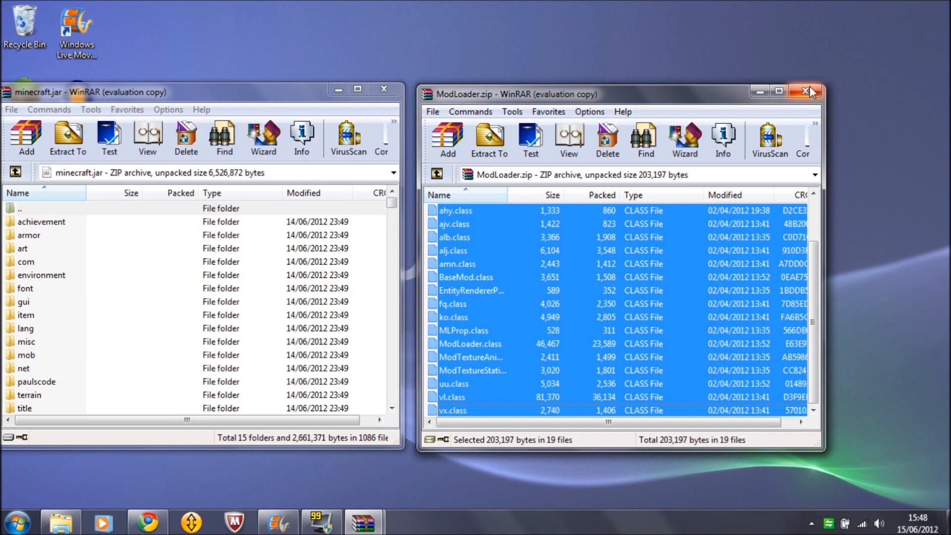
{"action": "left_click", "coordinate": [810, 91]}
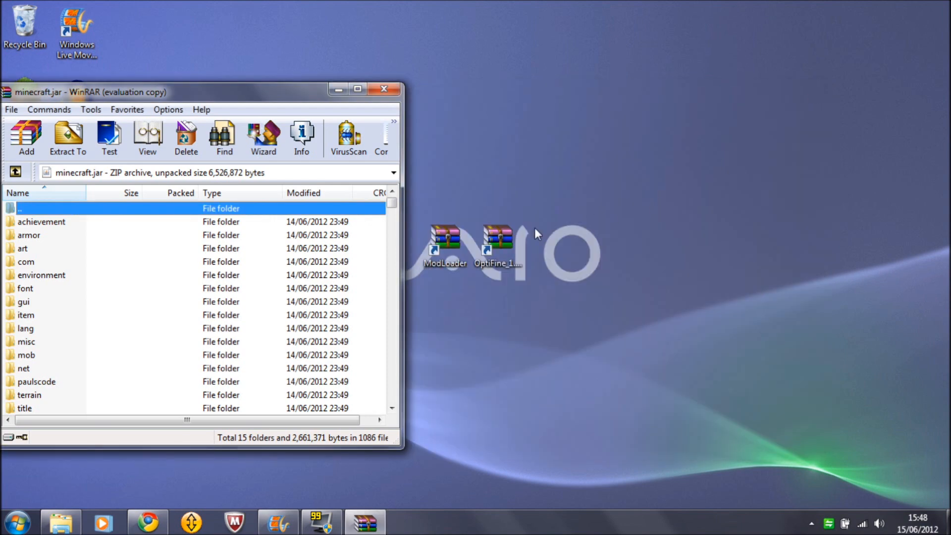
Copy all 37 OptiFine archive files into minecraft.jar and close both WinRAR windows
{"action": "double_click", "coordinate": [497, 236]}
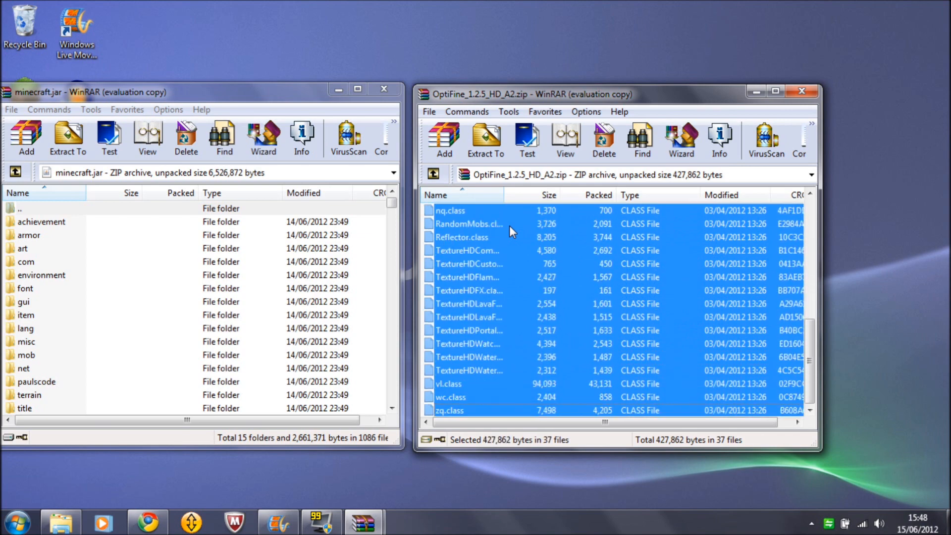
{"action": "mouse_move", "coordinate": [267, 219]}
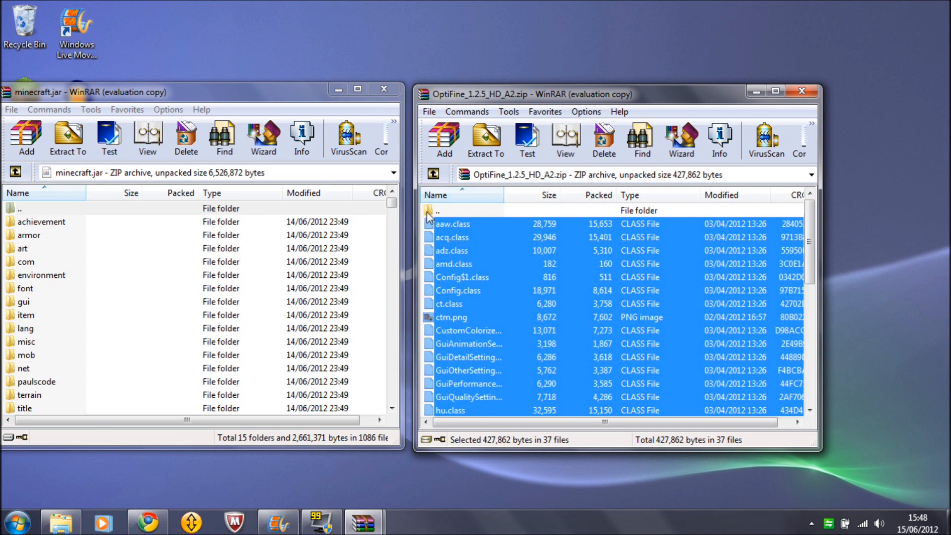
{"action": "mouse_move", "coordinate": [697, 335]}
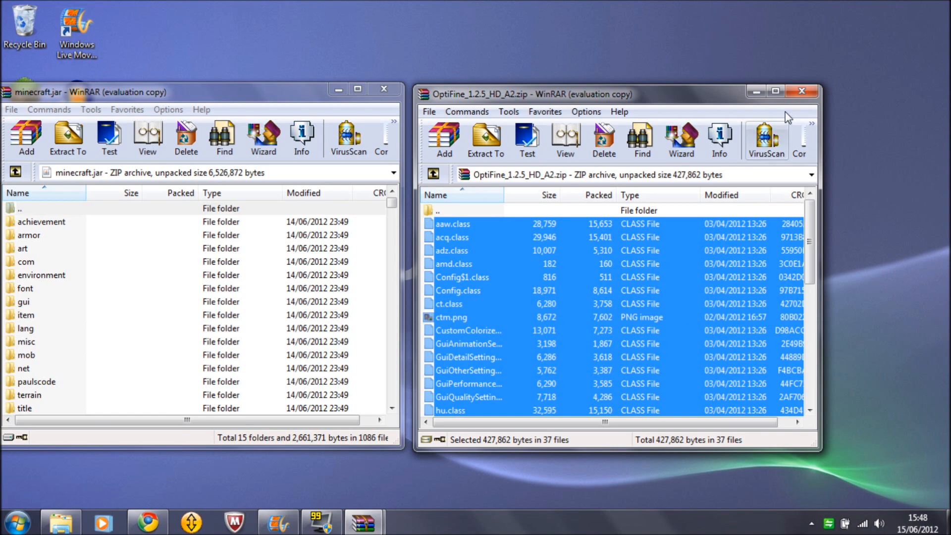
{"action": "left_click", "coordinate": [802, 91]}
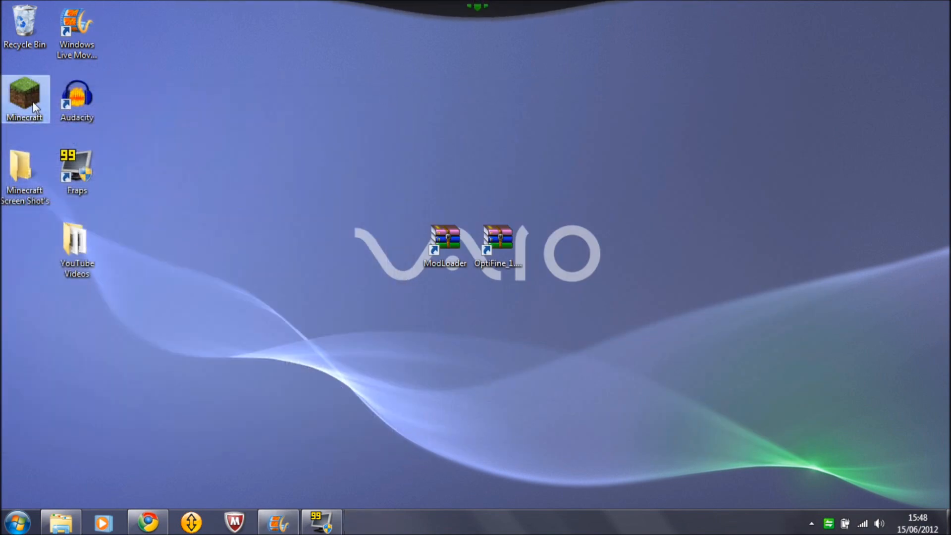
Start Minecraft from the desktop icon, accept the unverified publisher warning, and relaunch
{"action": "double_click", "coordinate": [25, 98]}
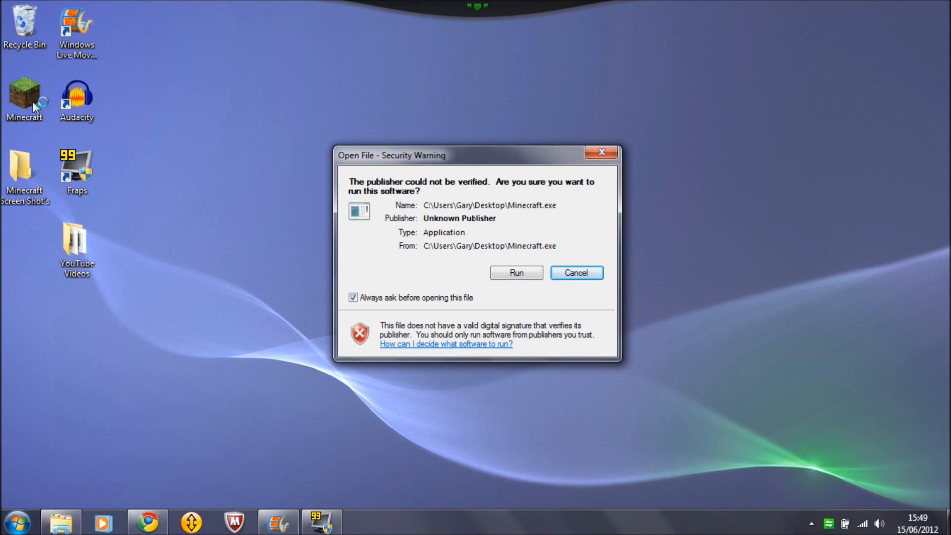
{"action": "left_click", "coordinate": [575, 273]}
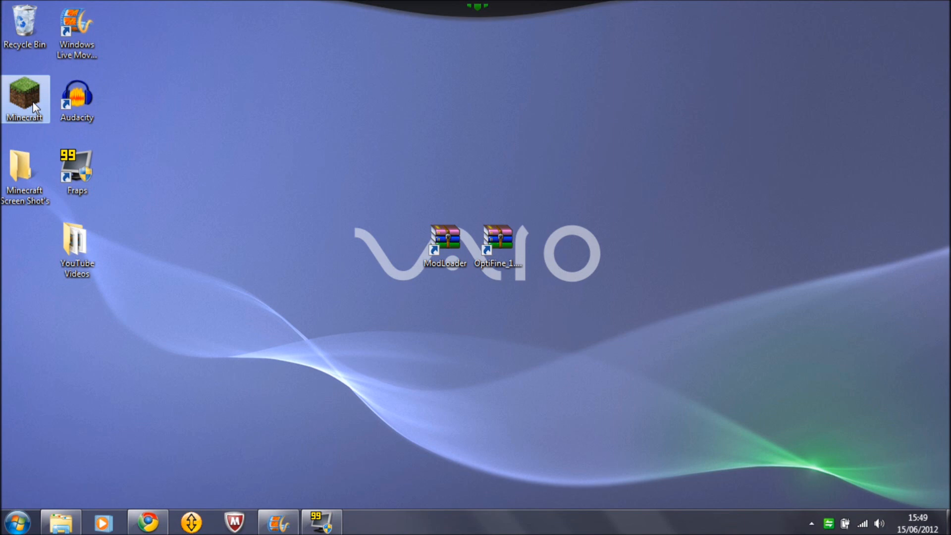
{"action": "mouse_move", "coordinate": [196, 305]}
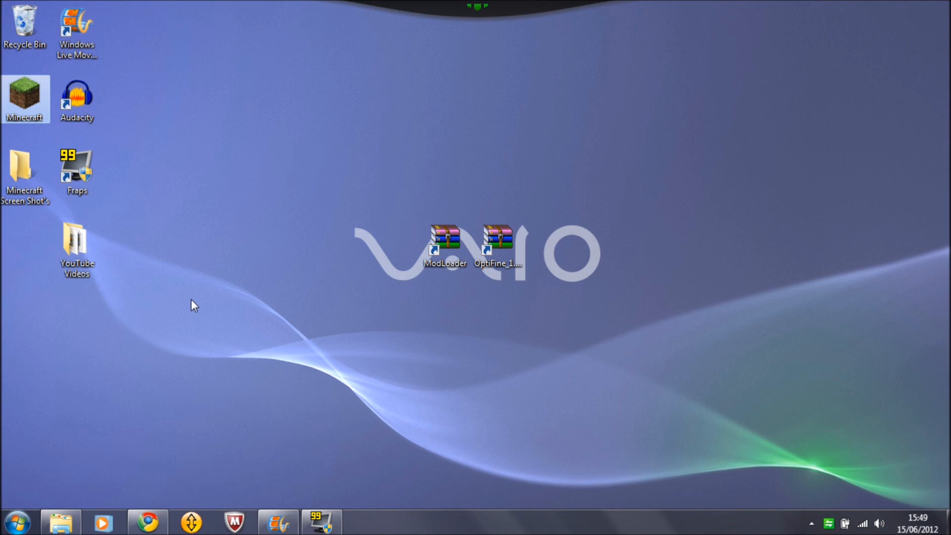
{"action": "double_click", "coordinate": [25, 99]}
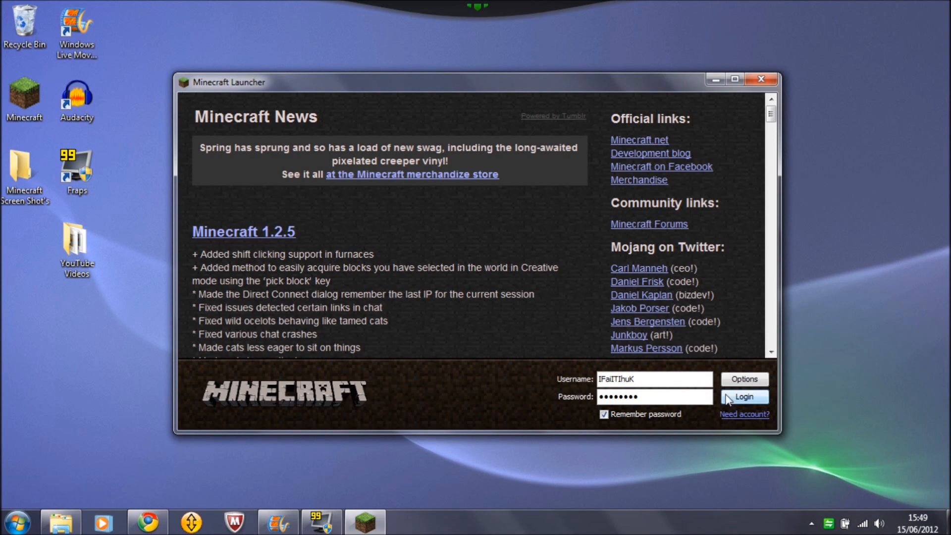
Log in and play the Creative Mode 'New World' save from Singleplayer
{"action": "left_click", "coordinate": [744, 397]}
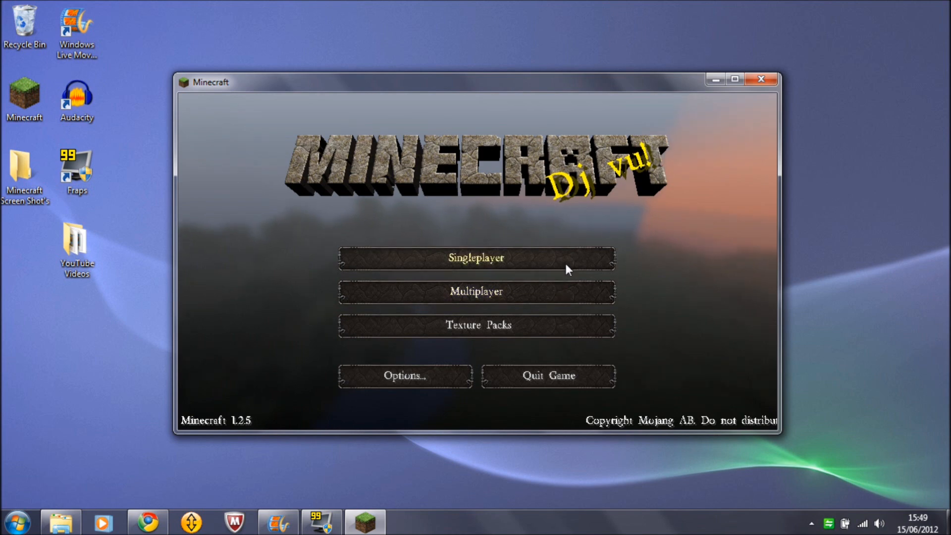
{"action": "left_click", "coordinate": [476, 257]}
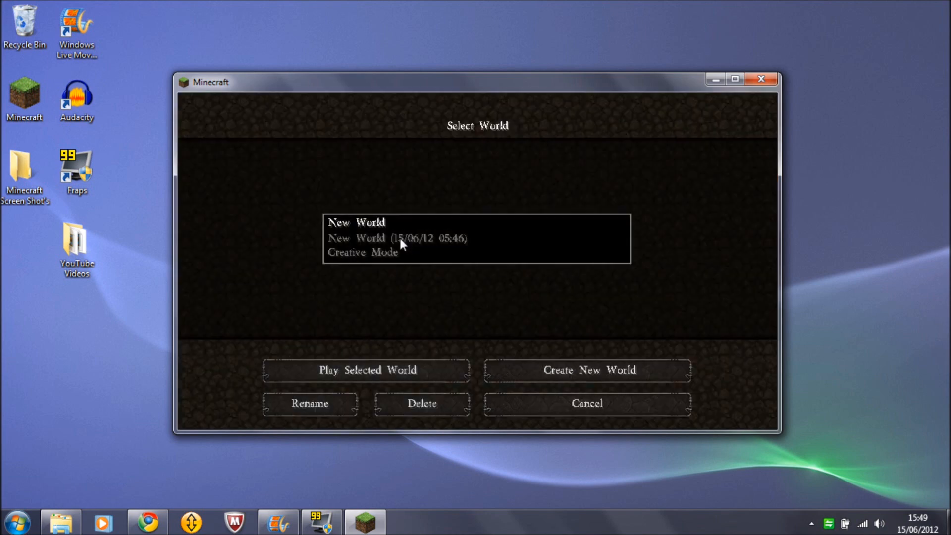
{"action": "left_click", "coordinate": [366, 370]}
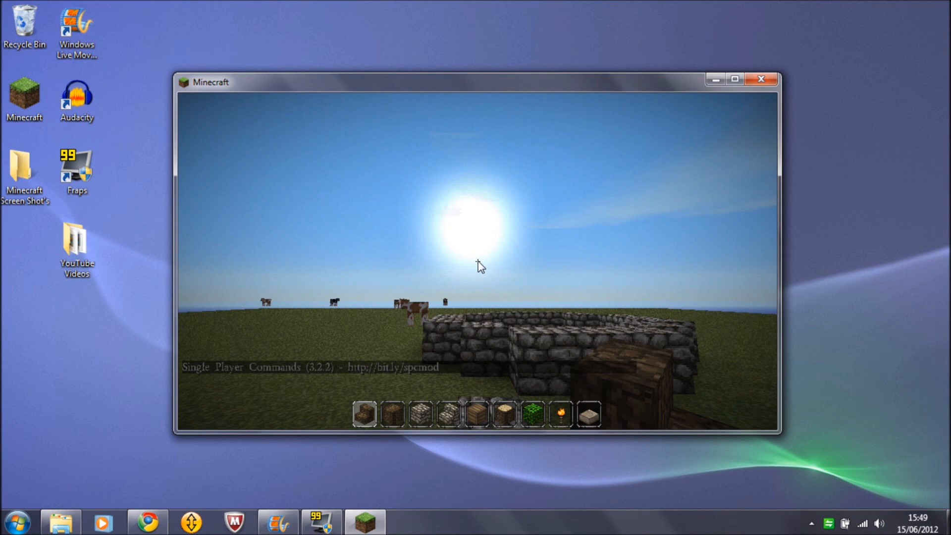
View OptiFine's Video Settings and the texture pack list, then back out of Options
{"action": "key", "text": "Escape"}
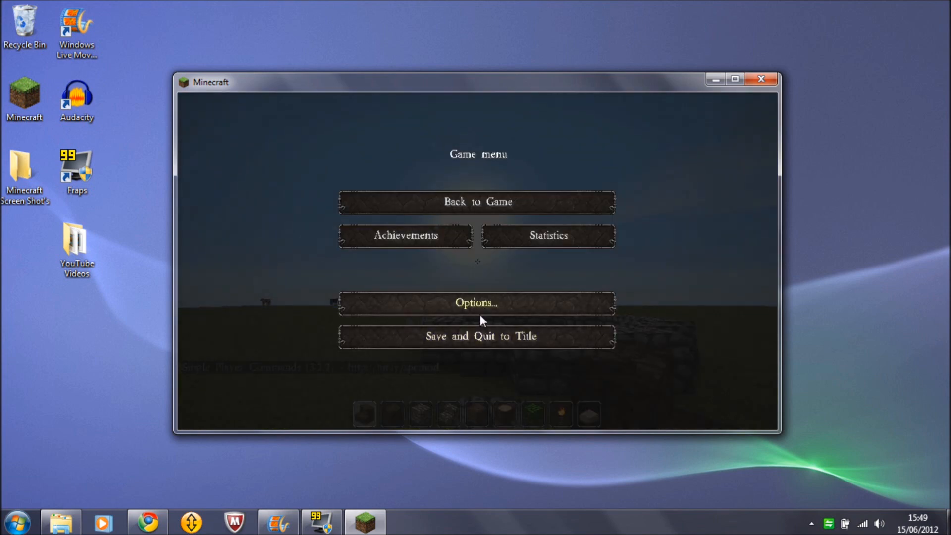
{"action": "left_click", "coordinate": [477, 302]}
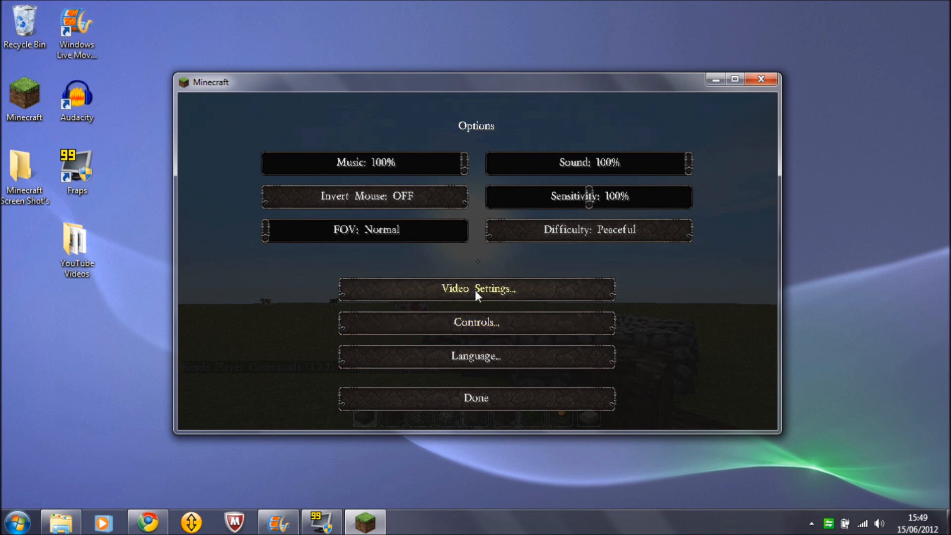
{"action": "left_click", "coordinate": [476, 289]}
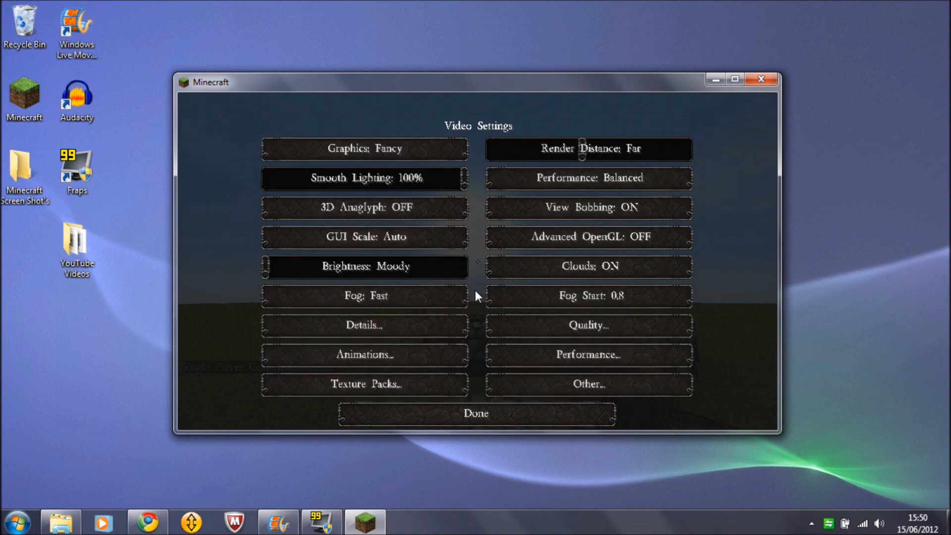
{"action": "mouse_move", "coordinate": [507, 254]}
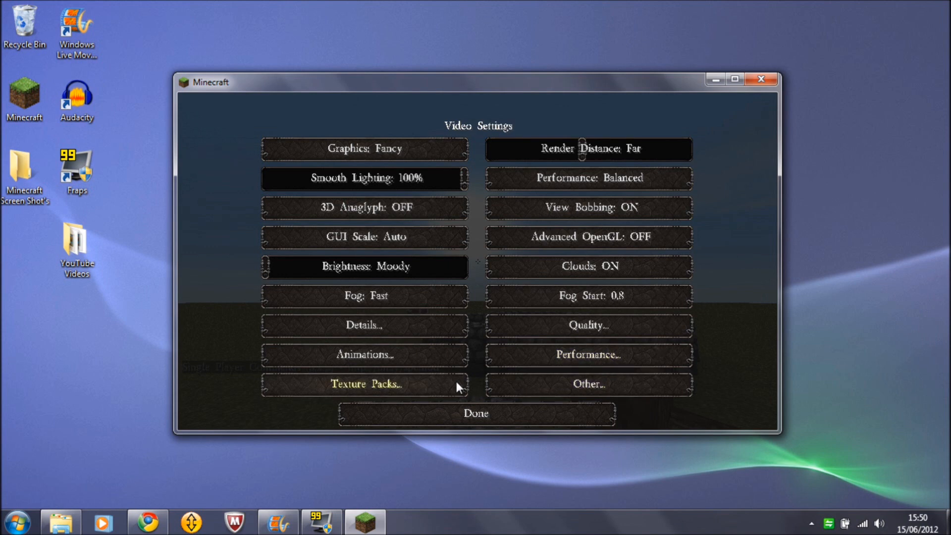
{"action": "left_click", "coordinate": [364, 384]}
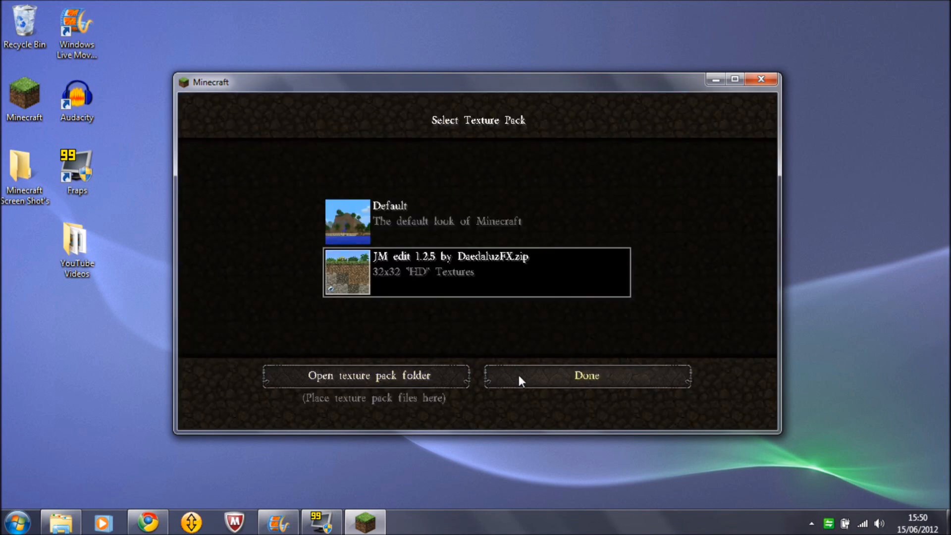
{"action": "mouse_move", "coordinate": [389, 347]}
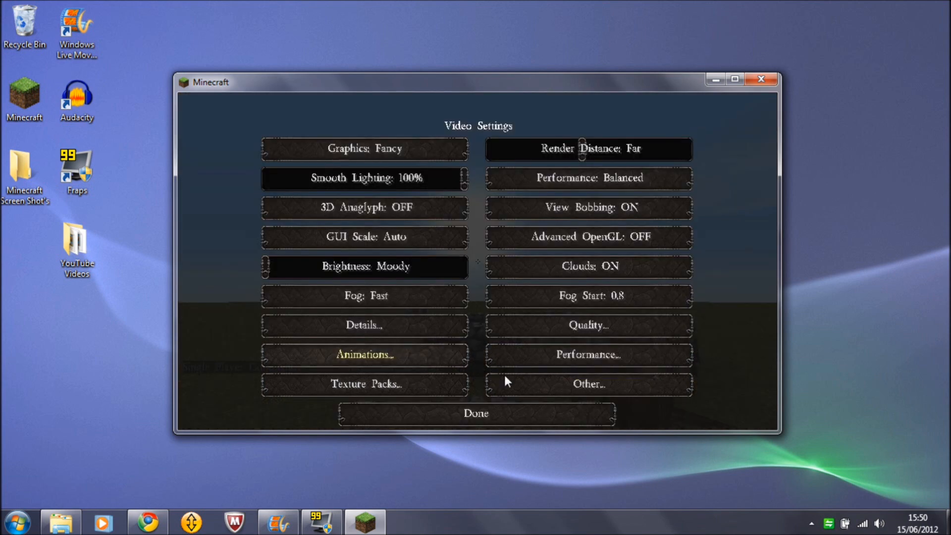
{"action": "mouse_move", "coordinate": [587, 355]}
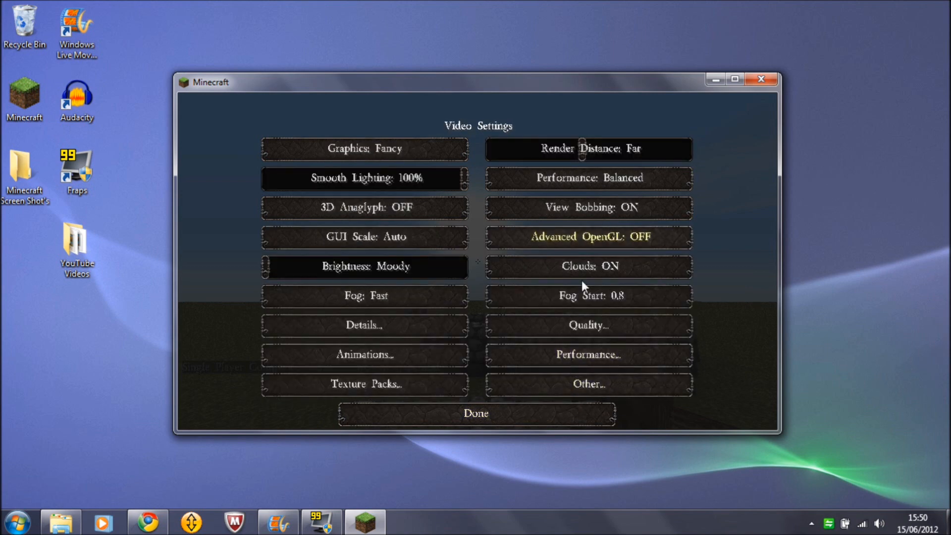
{"action": "left_click", "coordinate": [476, 412]}
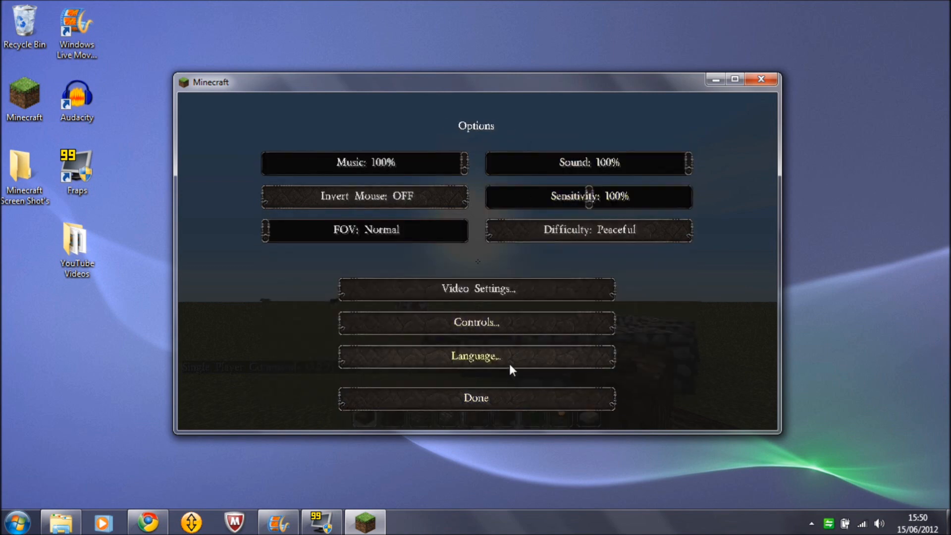
{"action": "mouse_move", "coordinate": [521, 406]}
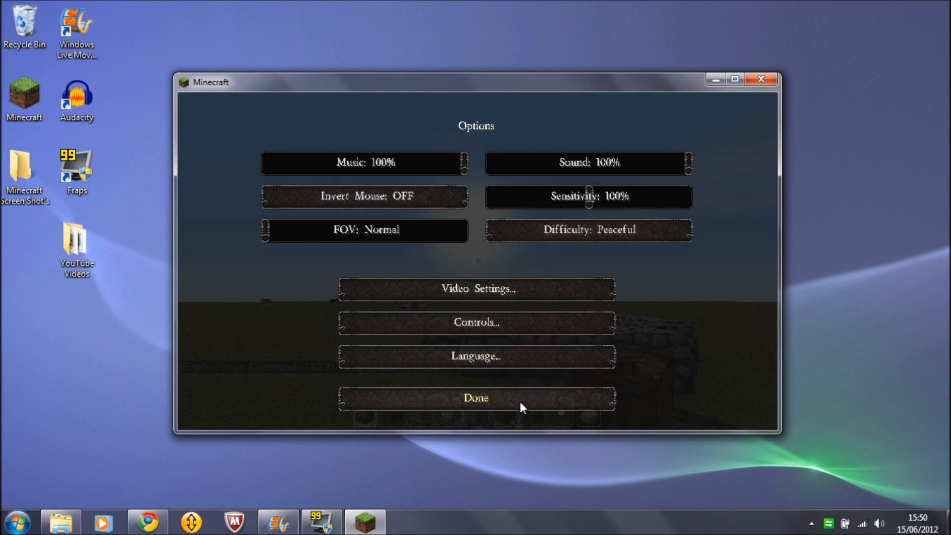
{"action": "left_click", "coordinate": [476, 397]}
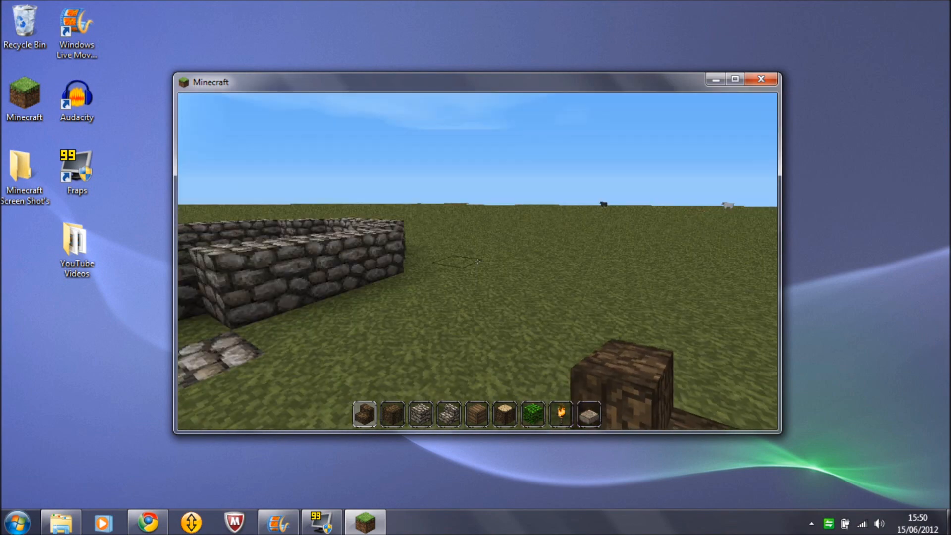
{"action": "mouse_move", "coordinate": [476, 261]}
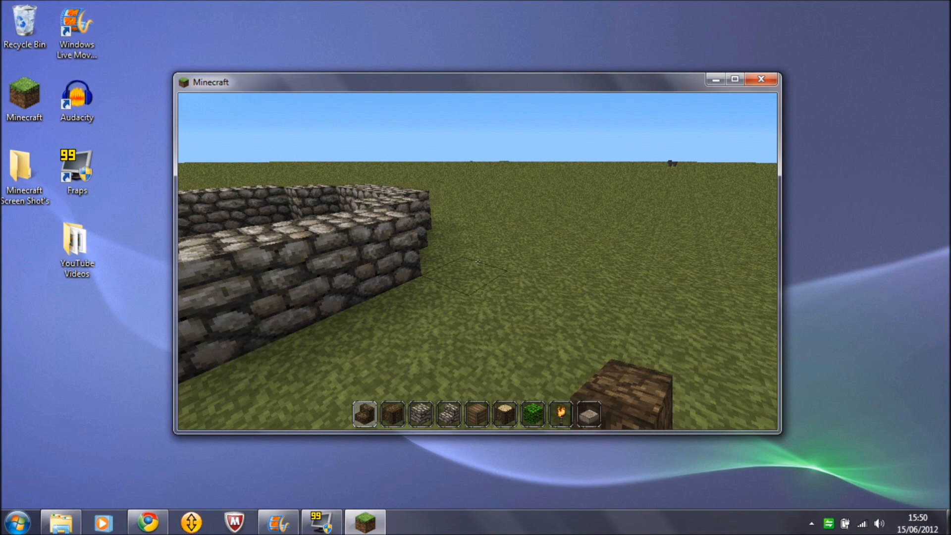
Pause the game and choose Save and Quit to Title
{"action": "key", "text": "Escape"}
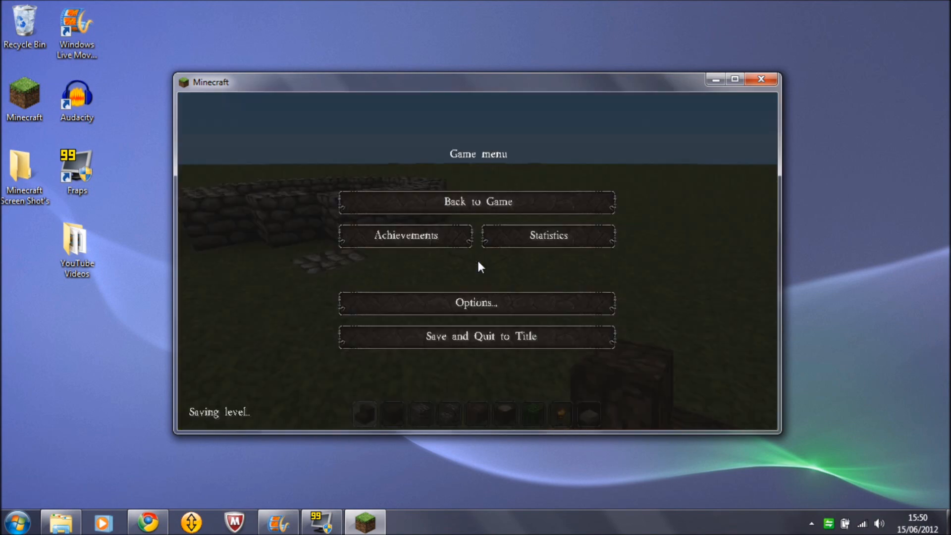
{"action": "left_click", "coordinate": [476, 336]}
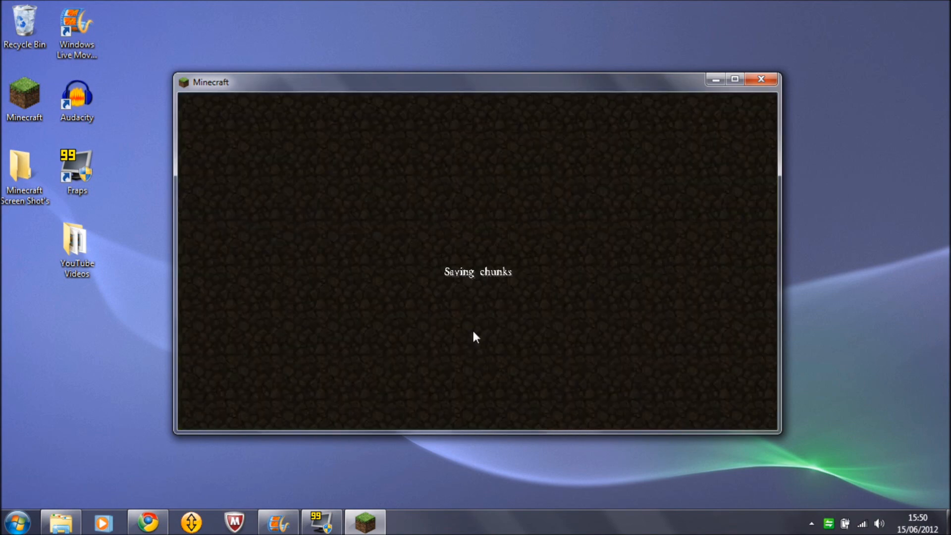